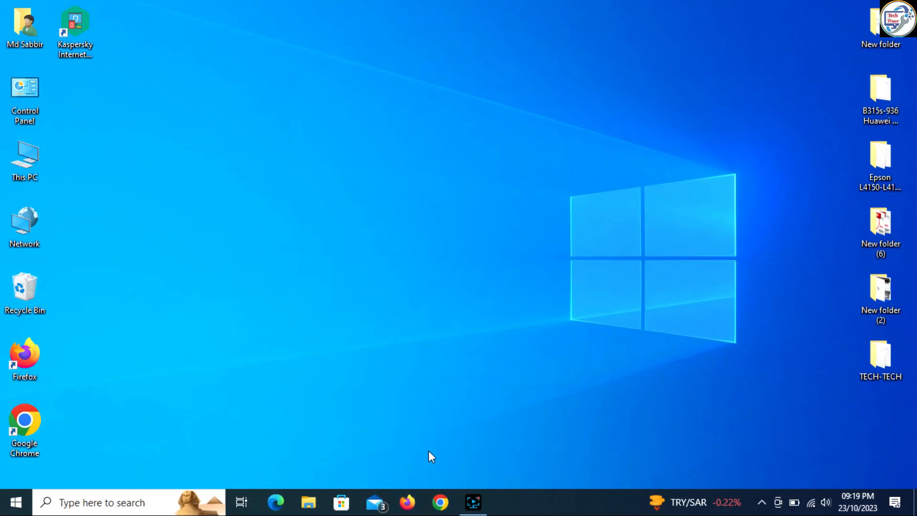
Launch Google Chrome from the taskbar to the Google homepage.
{"action": "left_click", "coordinate": [439, 500]}
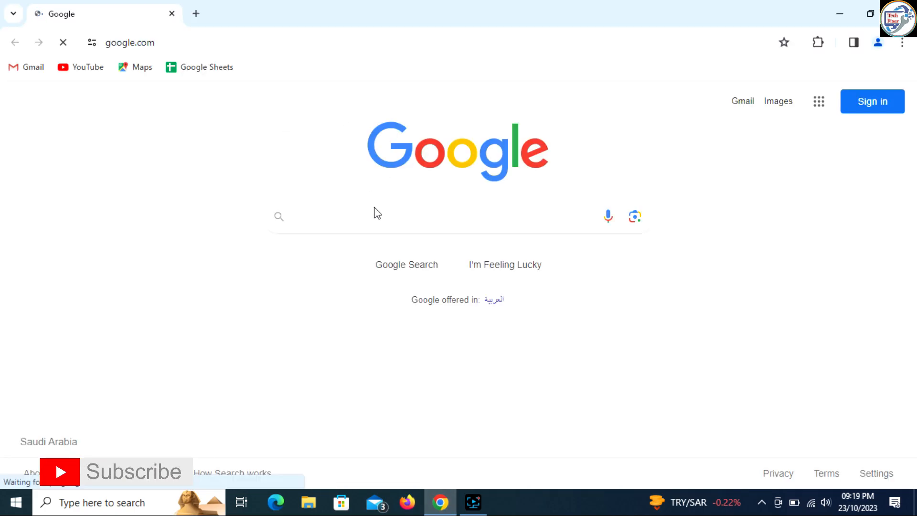
Search Google for "hp laserjet m183 driver".
{"action": "type", "text": "hp laserjet m183"}
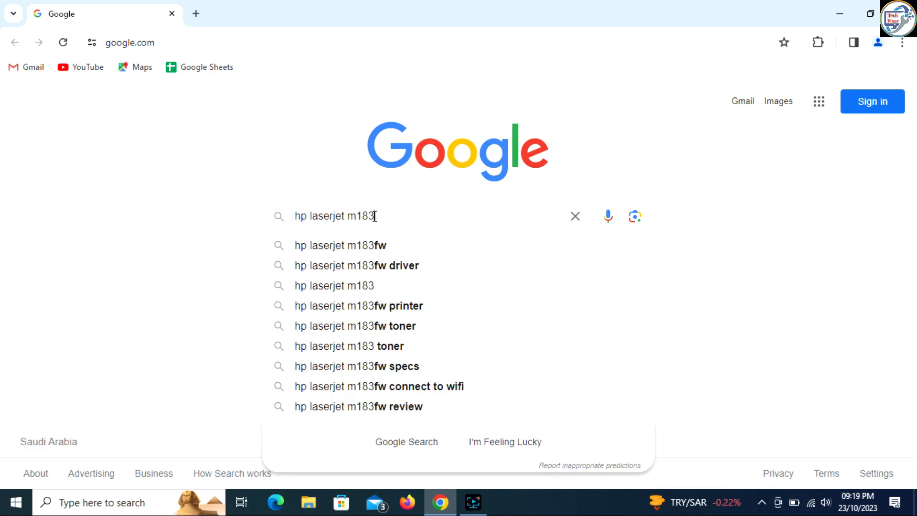
{"action": "type", "text": "driver"}
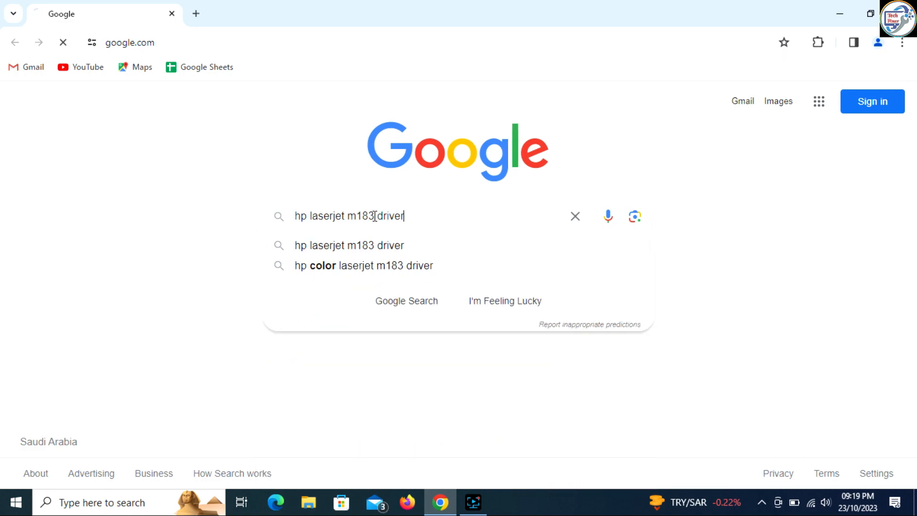
{"action": "key", "text": "Enter"}
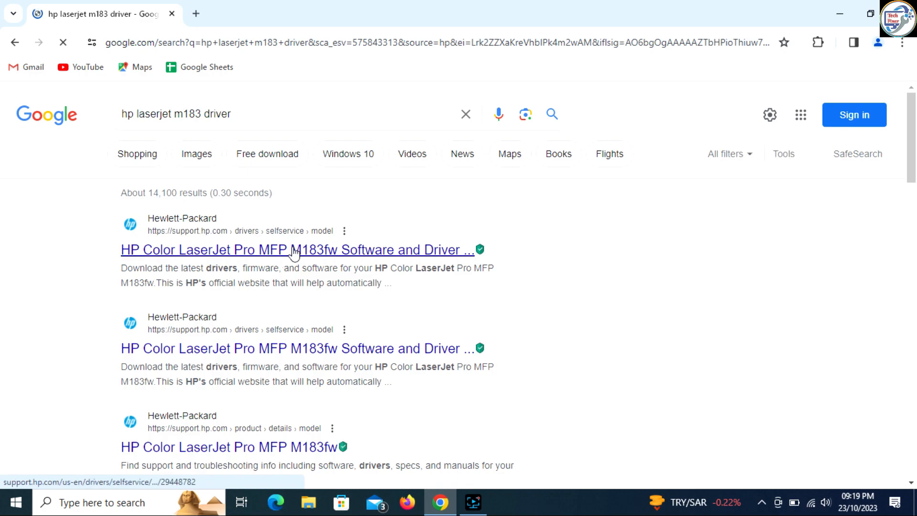
From HP's M183fw support page, download the Full Software Solution and launch the package.
{"action": "left_click", "coordinate": [298, 249]}
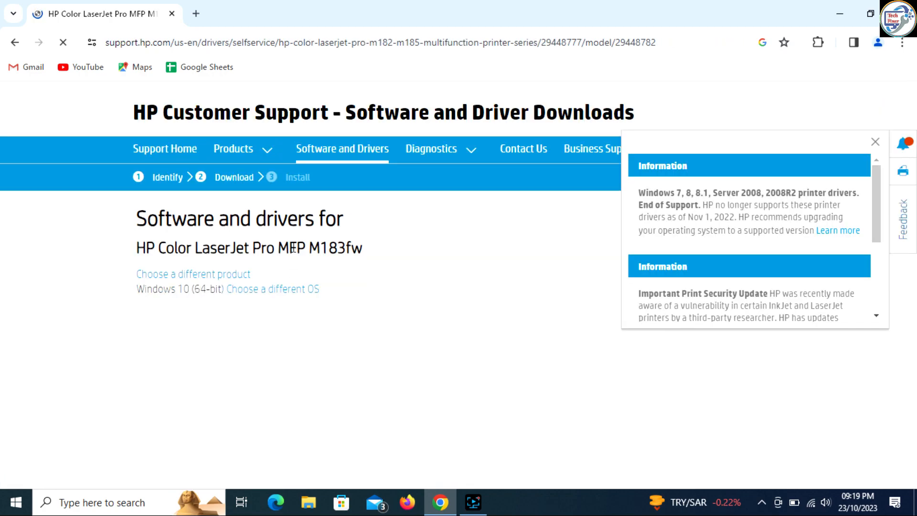
{"action": "scroll", "scroll_direction": "down", "scroll_amount": 3}
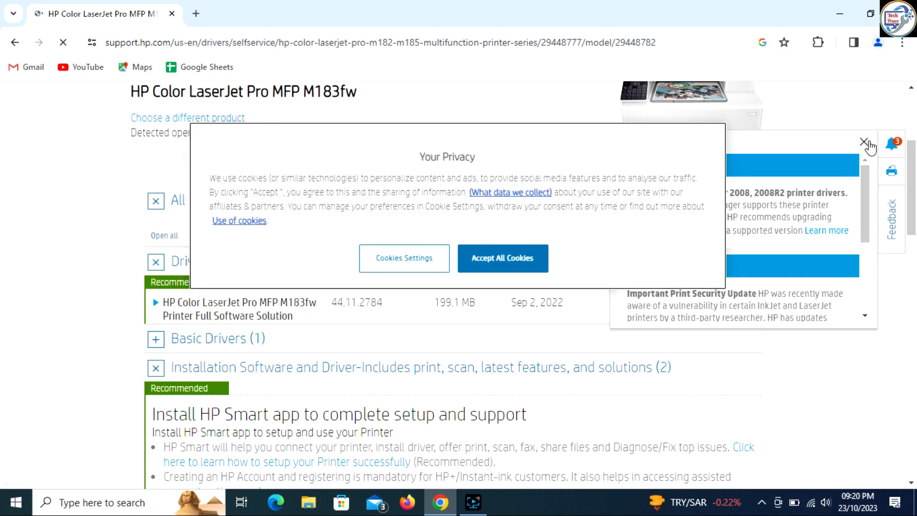
{"action": "left_click", "coordinate": [862, 141]}
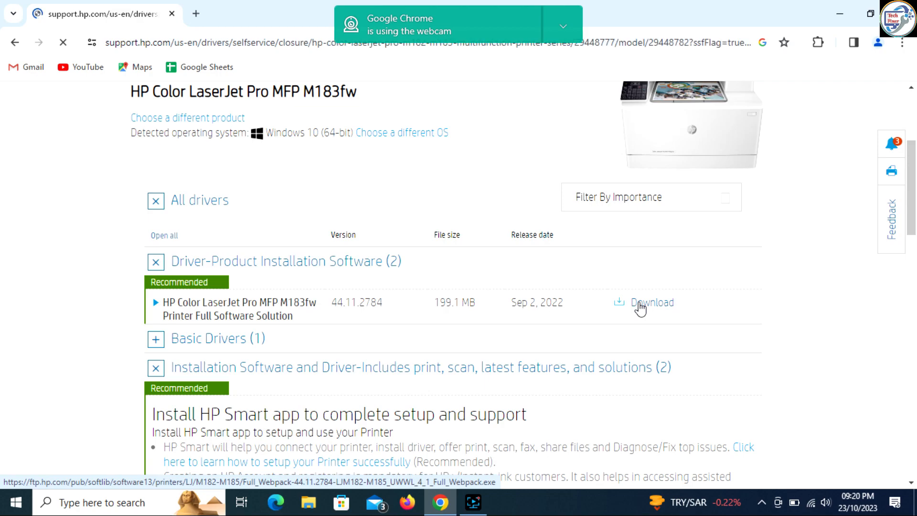
{"action": "left_click", "coordinate": [650, 303]}
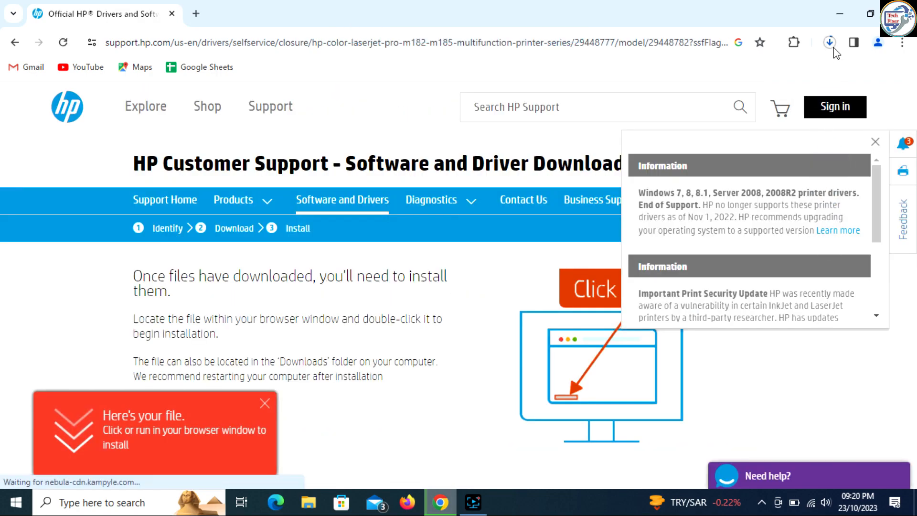
{"action": "left_click", "coordinate": [829, 43]}
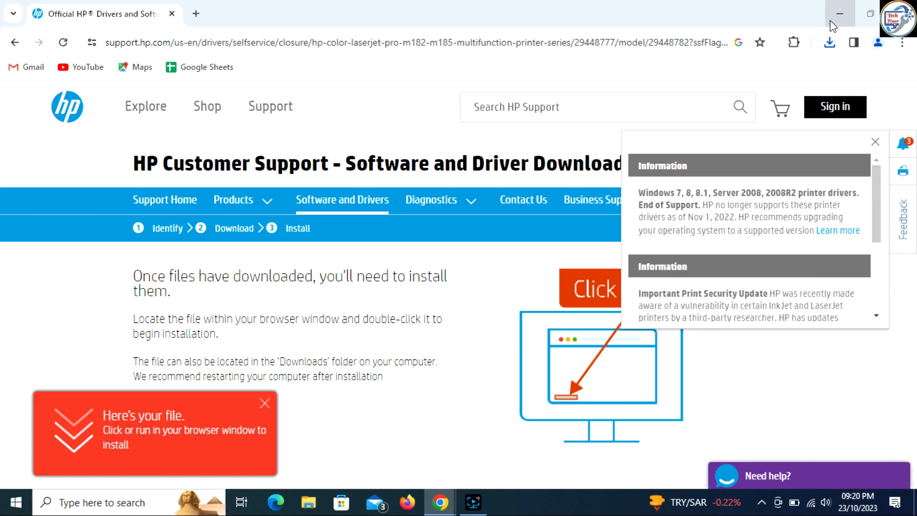
Minimize Chrome and refresh the desktop while the driver package extracts and the installer launches.
{"action": "left_click", "coordinate": [839, 13]}
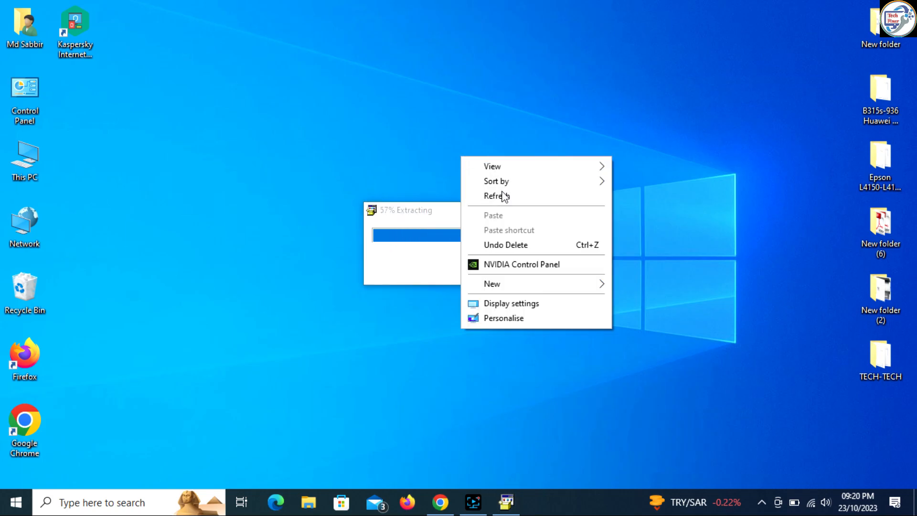
{"action": "left_click", "coordinate": [396, 52]}
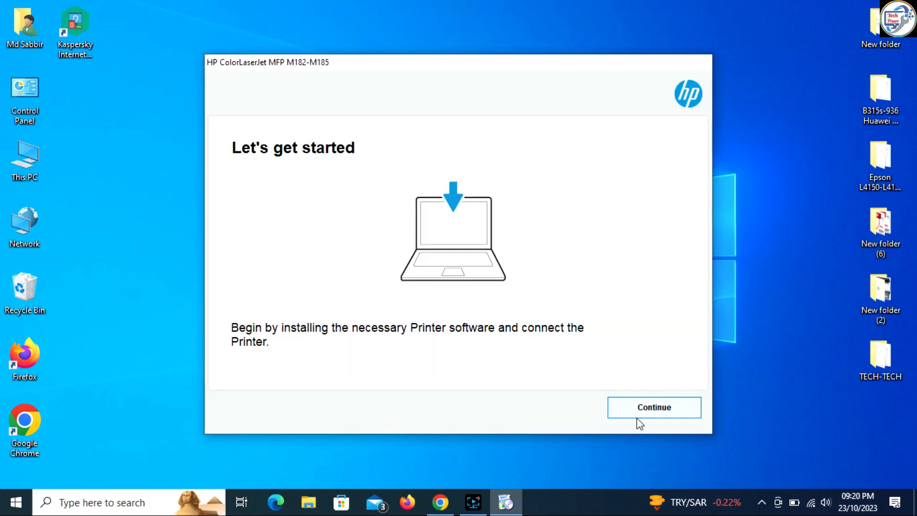
Accept the license agreement, choose No Thanks for connected printing, and begin installing the software.
{"action": "left_click", "coordinate": [654, 407]}
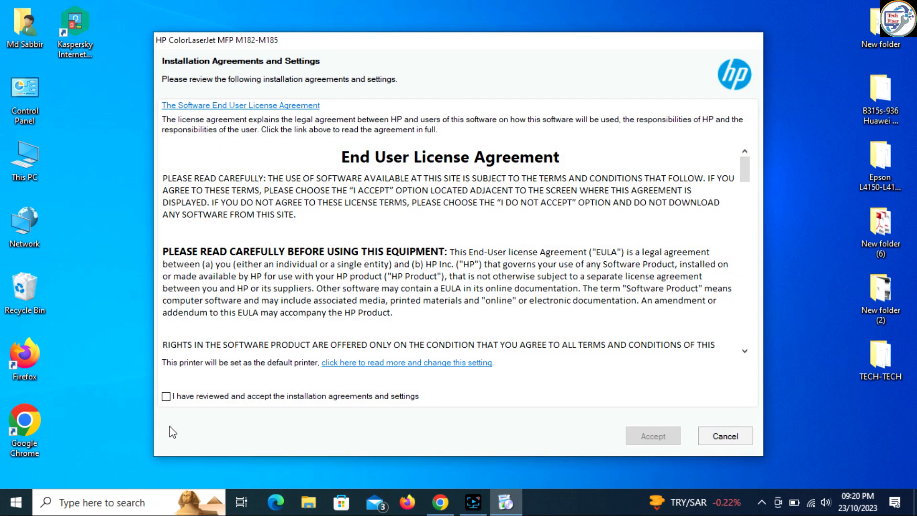
{"action": "left_click", "coordinate": [166, 397]}
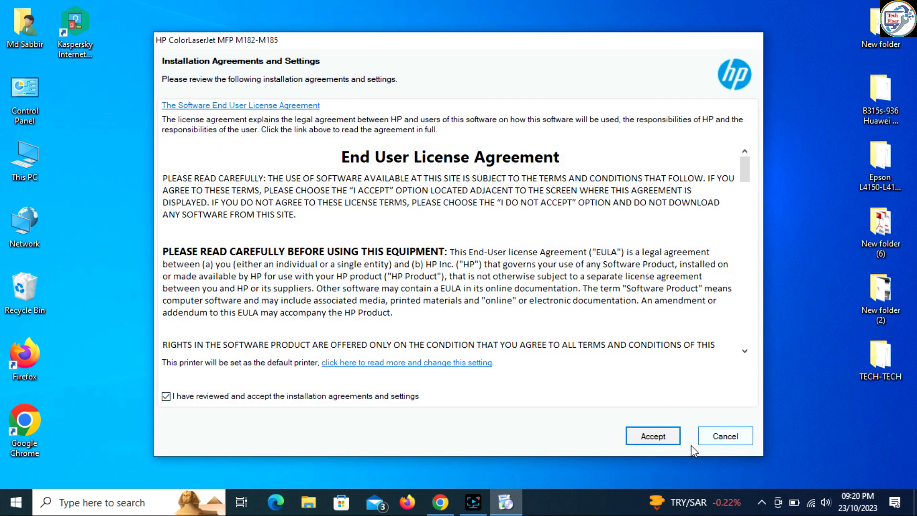
{"action": "left_click", "coordinate": [653, 436]}
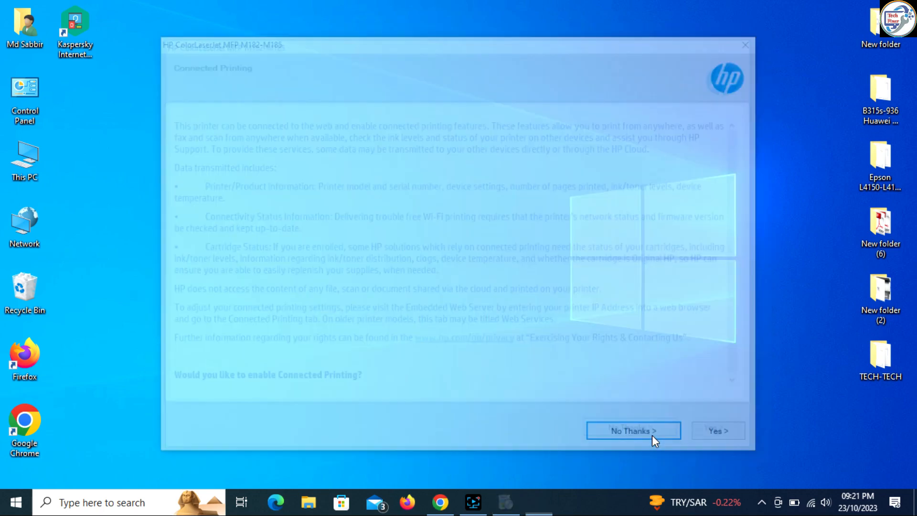
{"action": "left_click", "coordinate": [633, 430]}
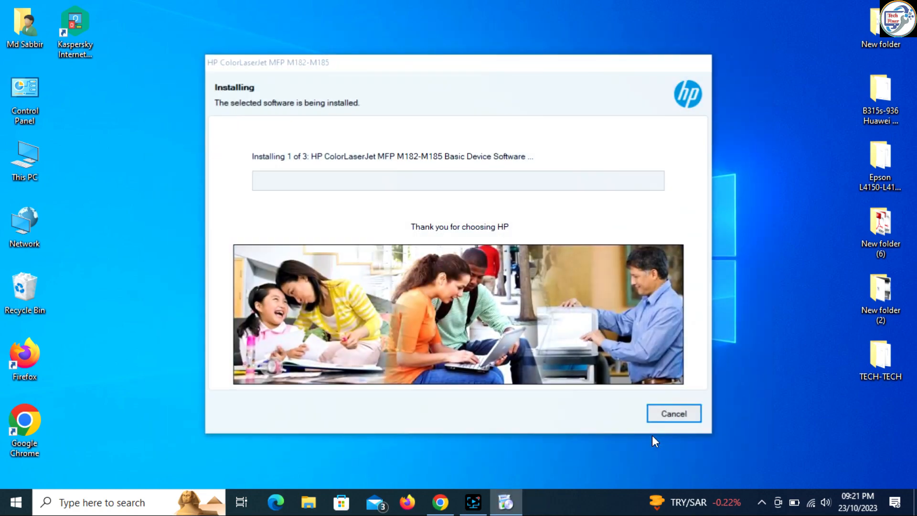